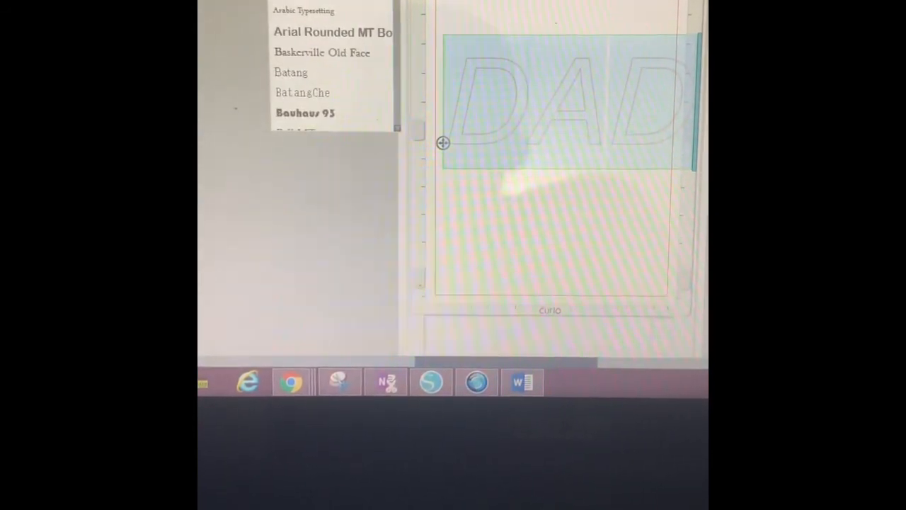
# Scroll to the Split Monogram font for DAD and type the line 'EST. 1983'.
pyautogui.scroll(-3)
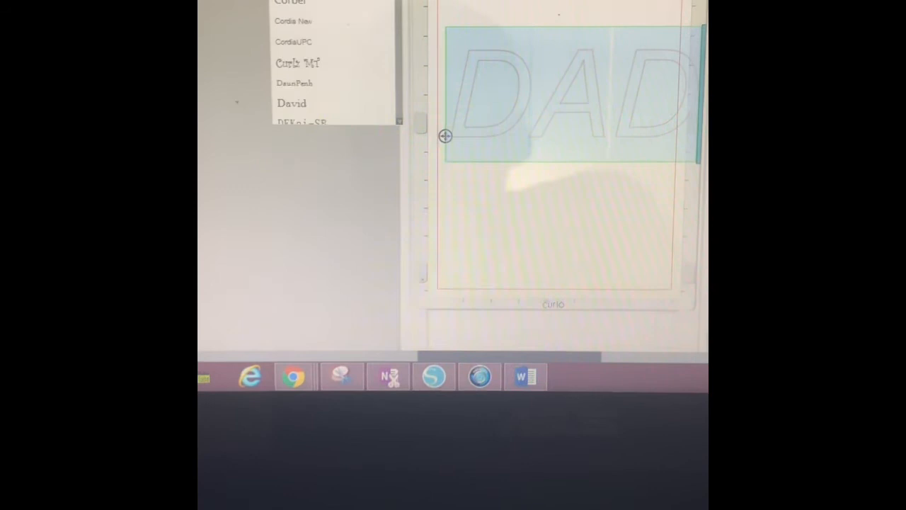
pyautogui.scroll(-3)
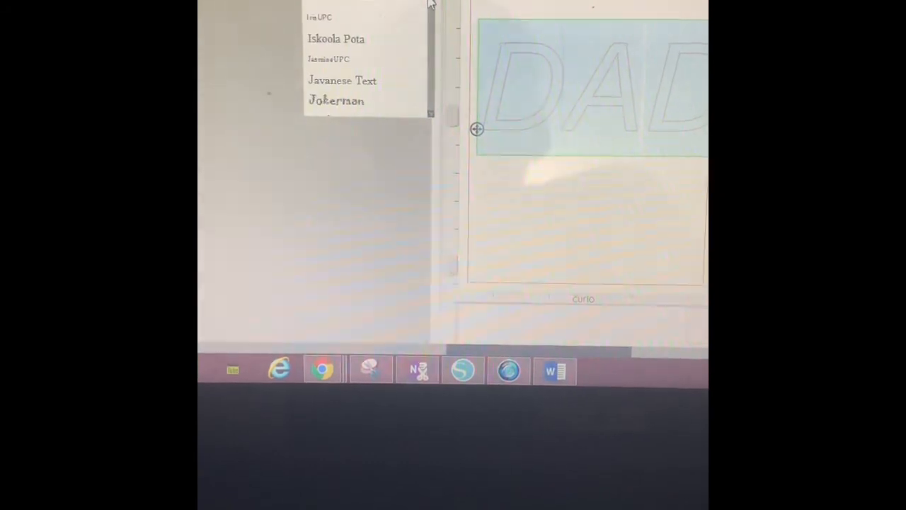
pyautogui.scroll(-3)
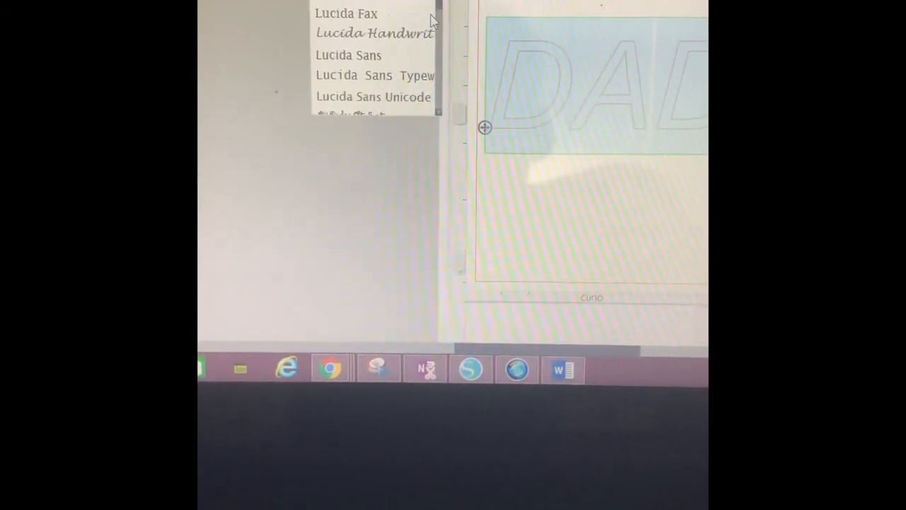
pyautogui.scroll(-3)
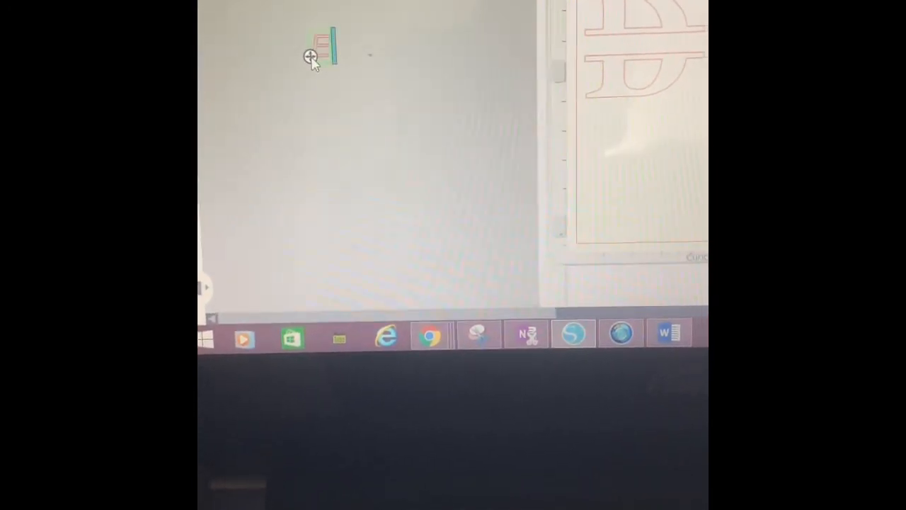
pyautogui.write('EST. 198')
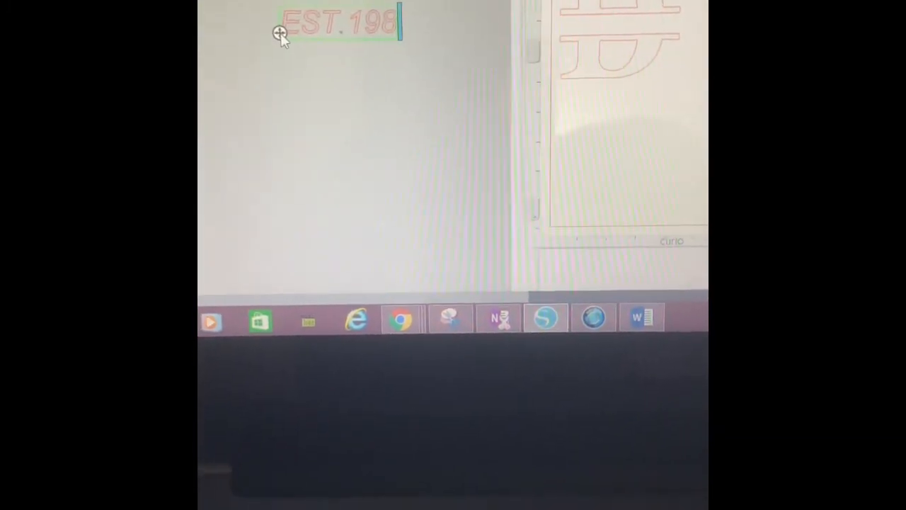
pyautogui.write('3')
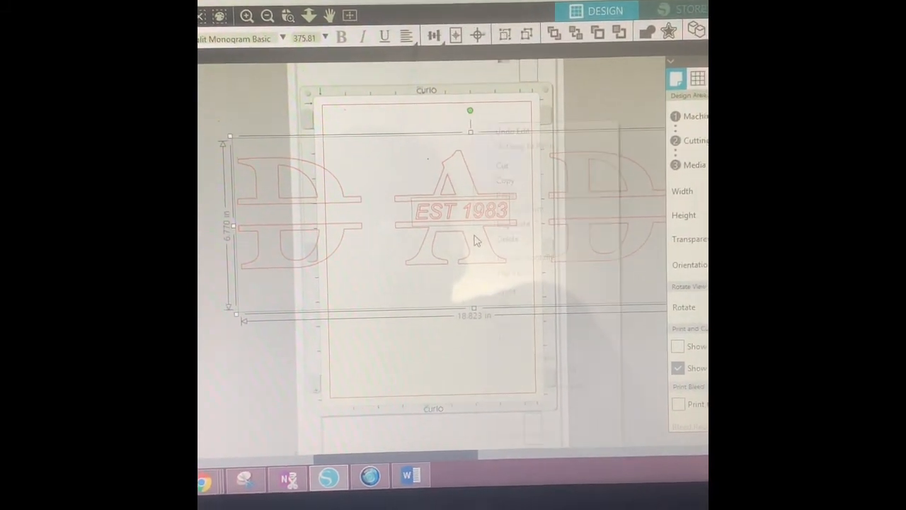
# Group the selected DAD monogram and EST. 1983 text from the right-click menu.
pyautogui.rightClick(474, 240)
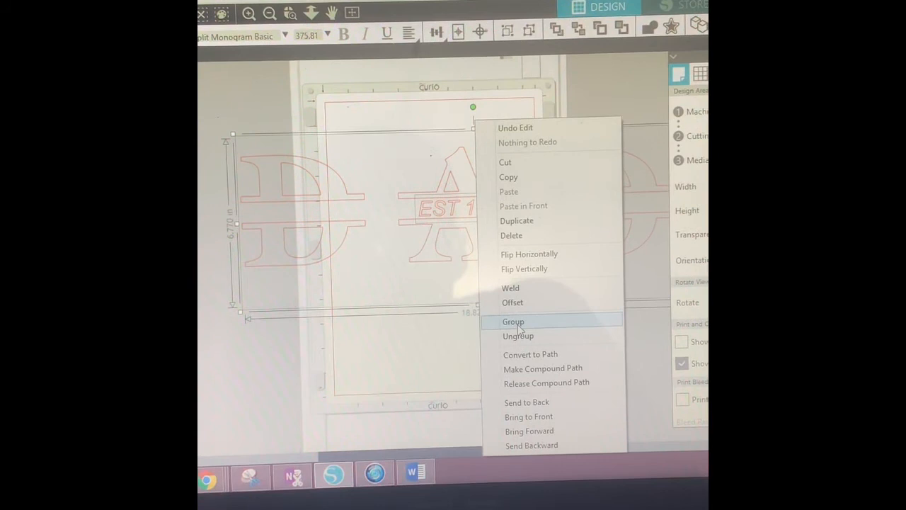
pyautogui.click(512, 321)
pyautogui.write('A Big')
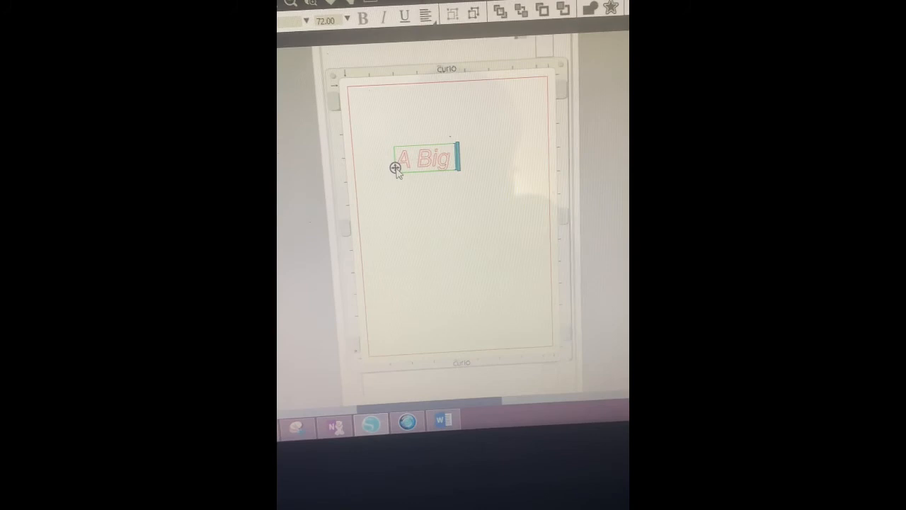
# Type 'Mu' to continue the mug phrase 'A Big Mug For'.
pyautogui.write('Mug For')
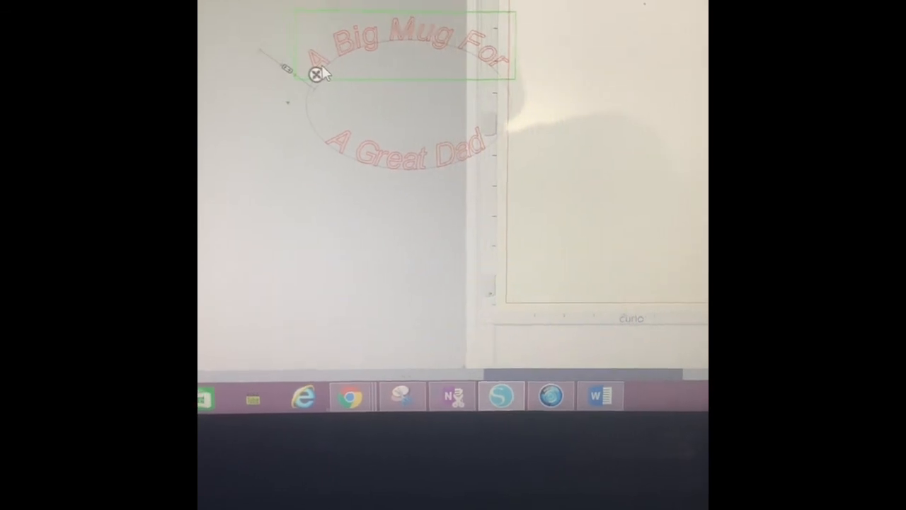
# Flip the curved 'A Big Mug For' text vertically, then convert the text to paths.
pyautogui.rightClick(322, 74)
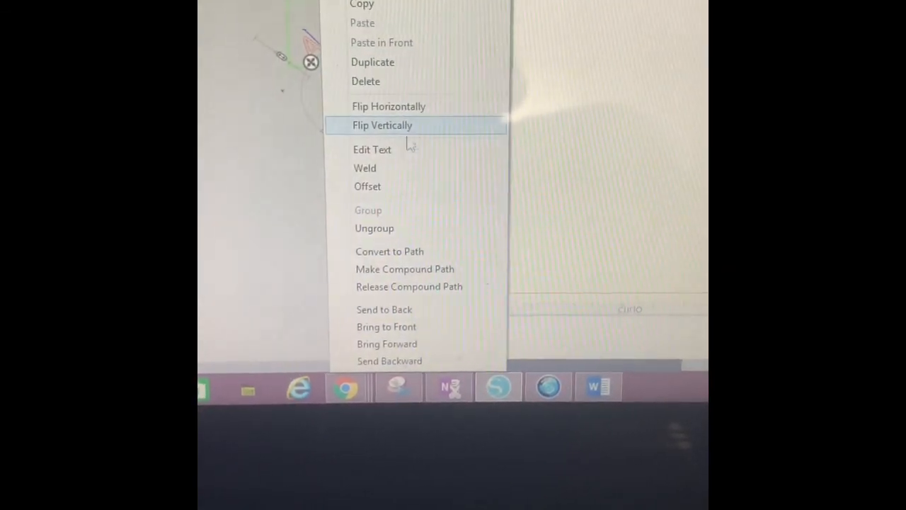
pyautogui.click(383, 124)
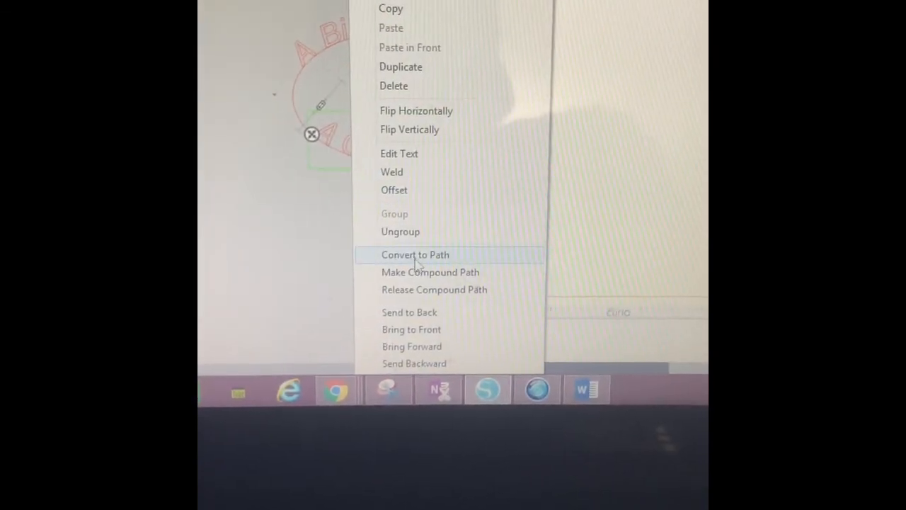
pyautogui.click(414, 255)
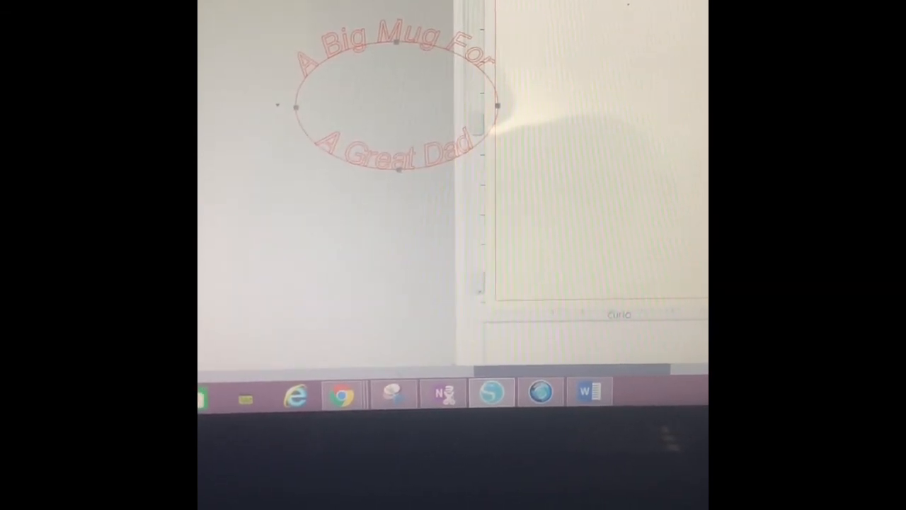
# Select the curved 'A Great Dad' text.
pyautogui.click(382, 92)
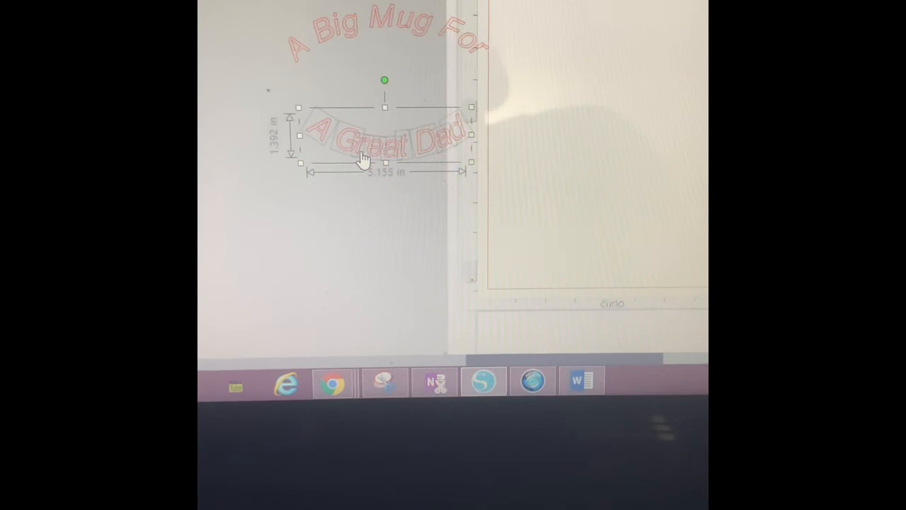
# Group the letters of 'A Great Dad', then group 'A Big Mug For'.
pyautogui.rightClick(362, 157)
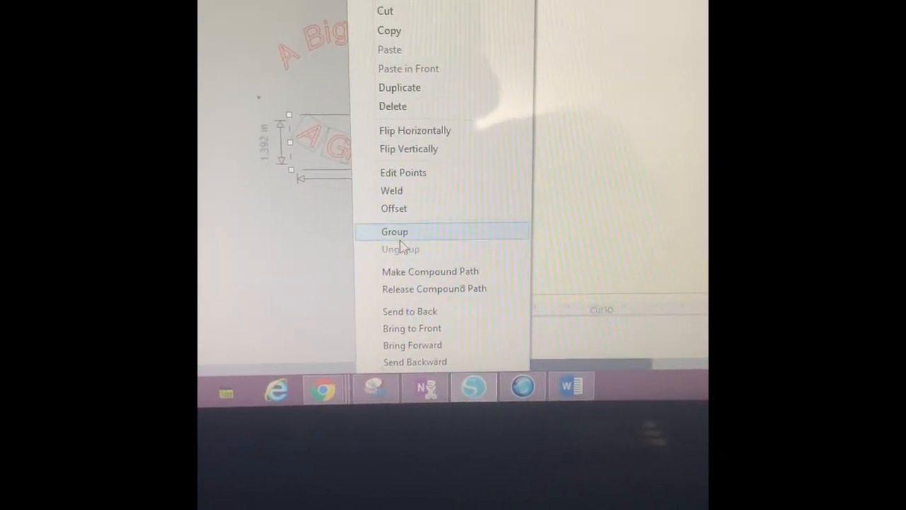
pyautogui.click(394, 231)
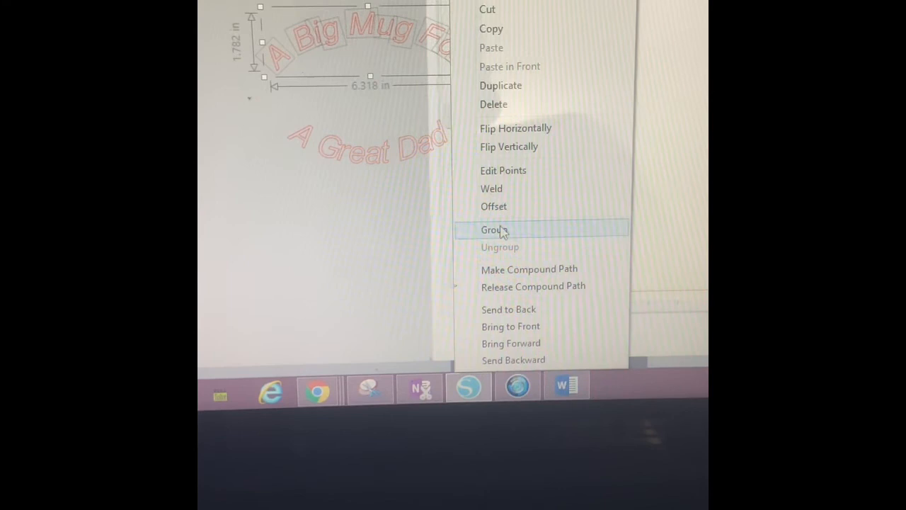
pyautogui.click(493, 229)
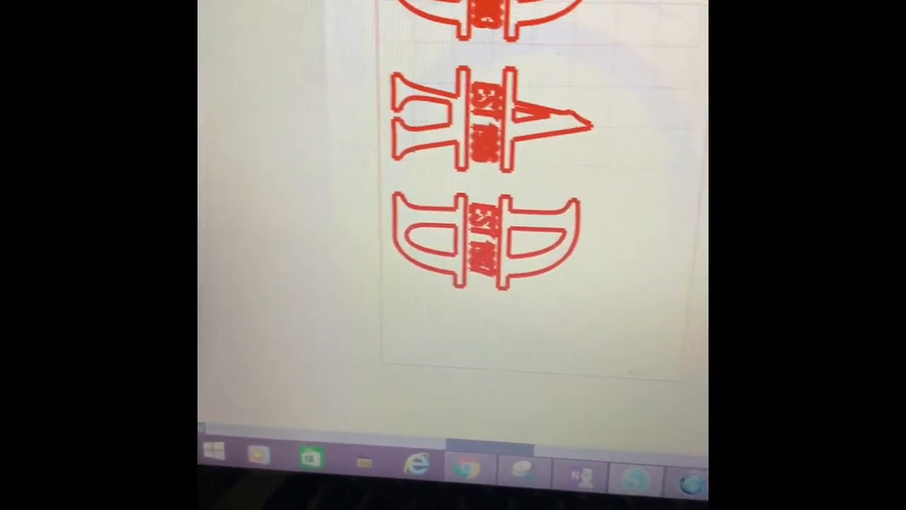
# Send the DAD monogram plaque to the Curio using SEND AS-IS.
pyautogui.click(463, 411)
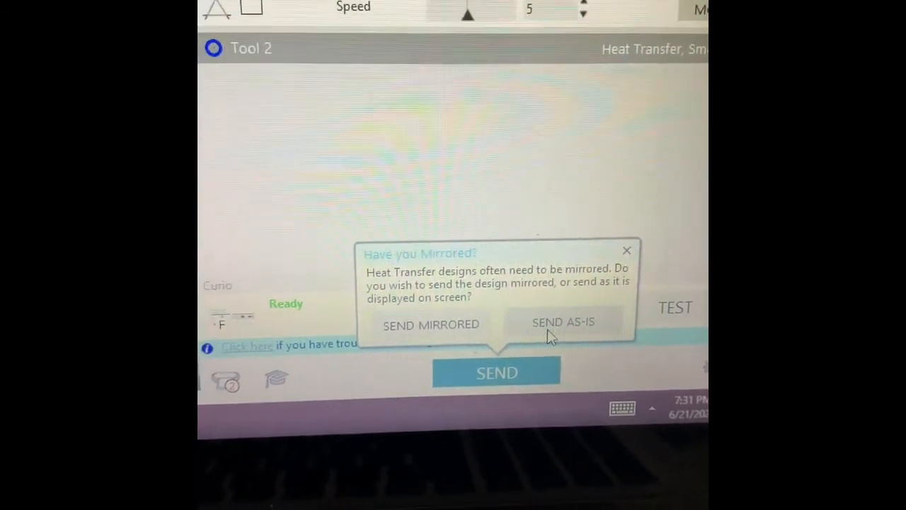
pyautogui.click(563, 321)
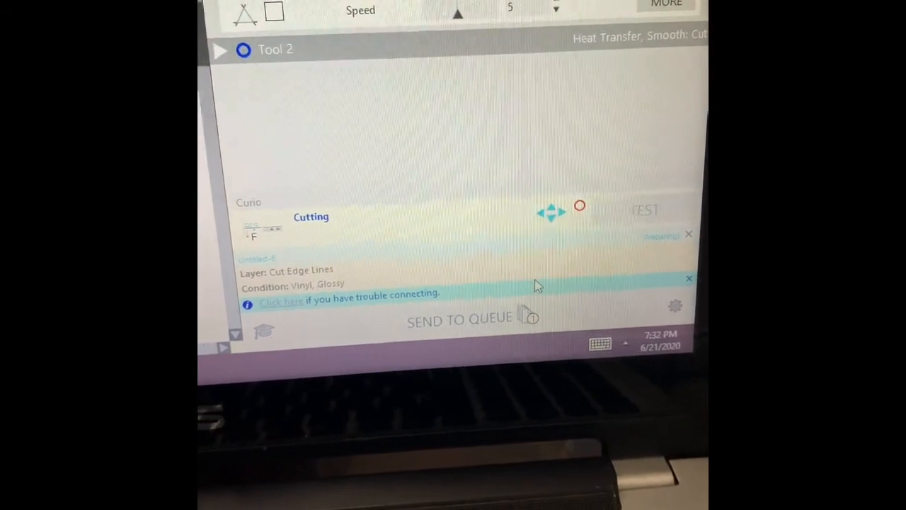
# Send the second design to the Curio using SEND AS-IS, unmirrored.
pyautogui.click(459, 319)
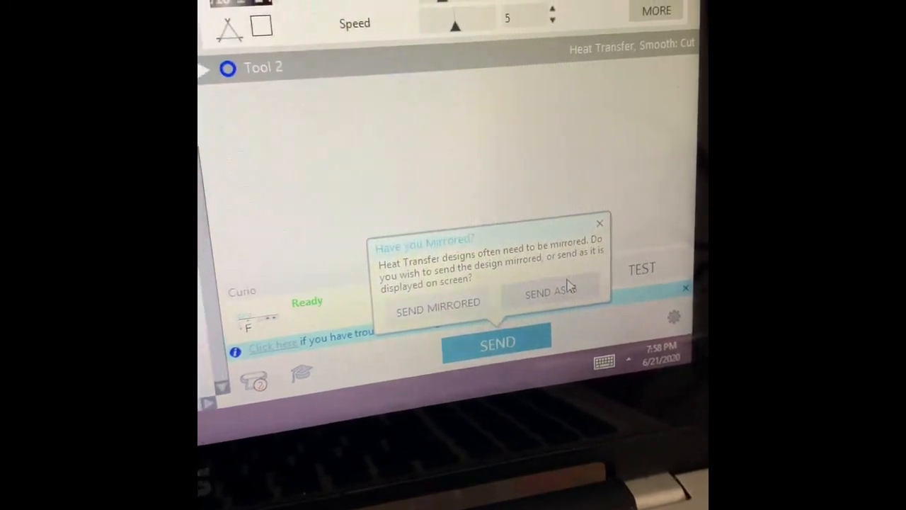
pyautogui.click(550, 294)
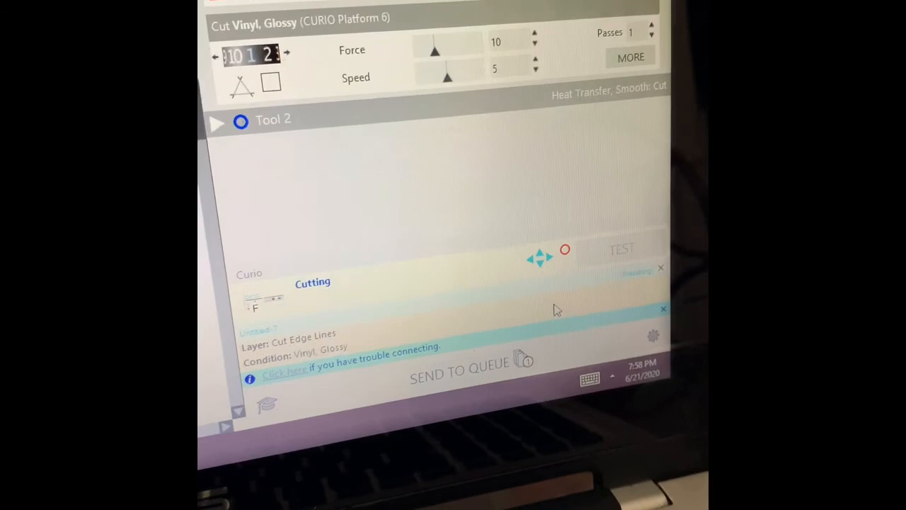